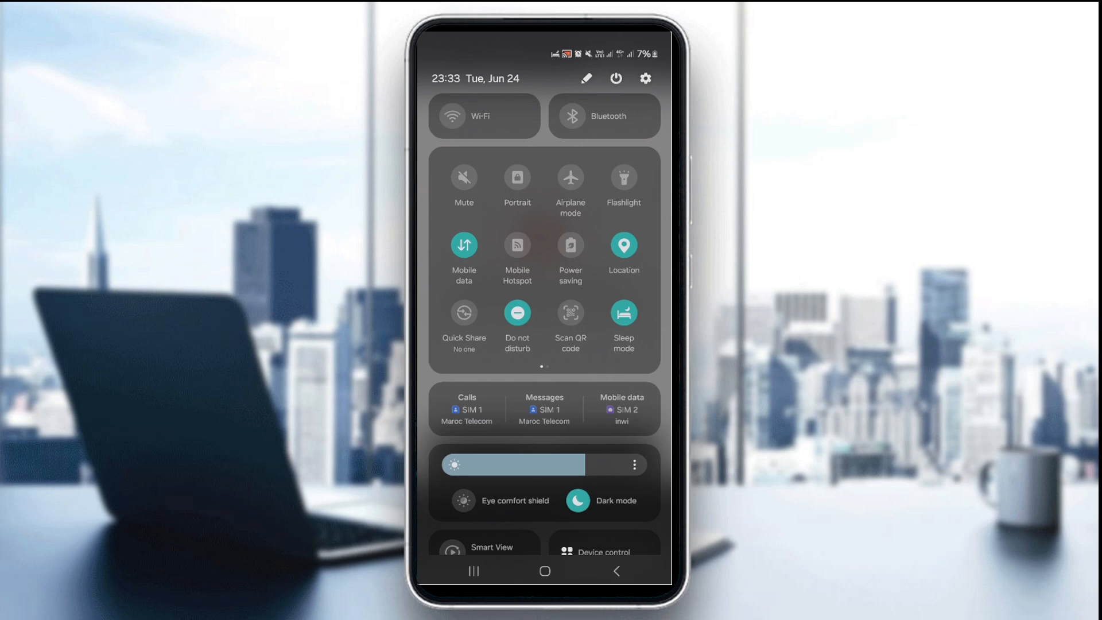
# Turn Wi-Fi on from the Quick Settings panel.
pyautogui.click(452, 116)
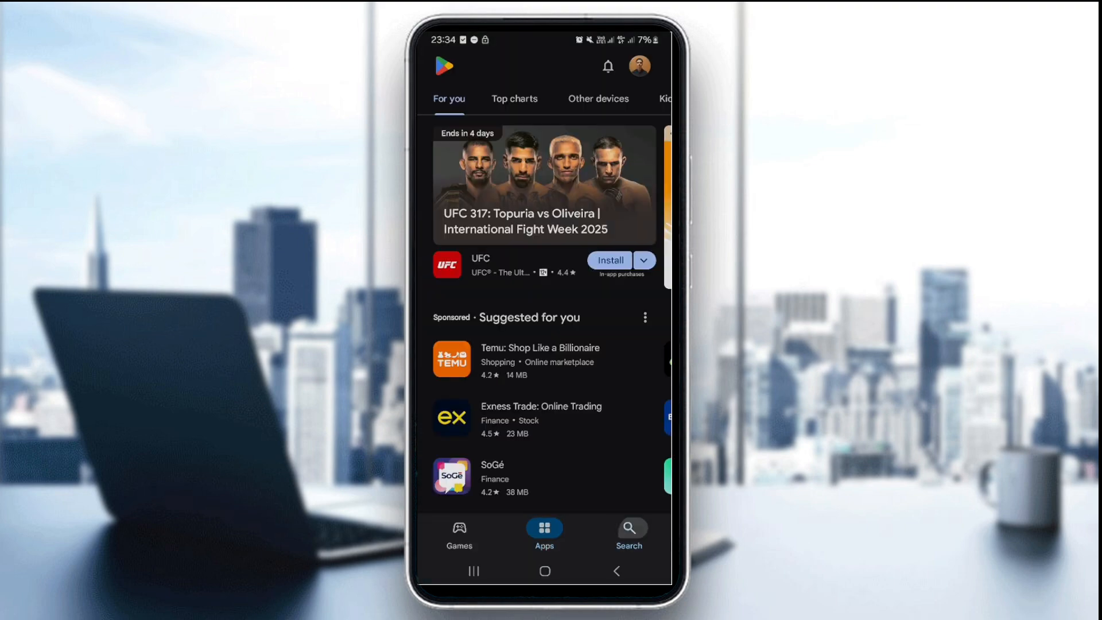
# Rerun the recent 'uber eats' search in the Play Store to reach its listing.
pyautogui.click(628, 530)
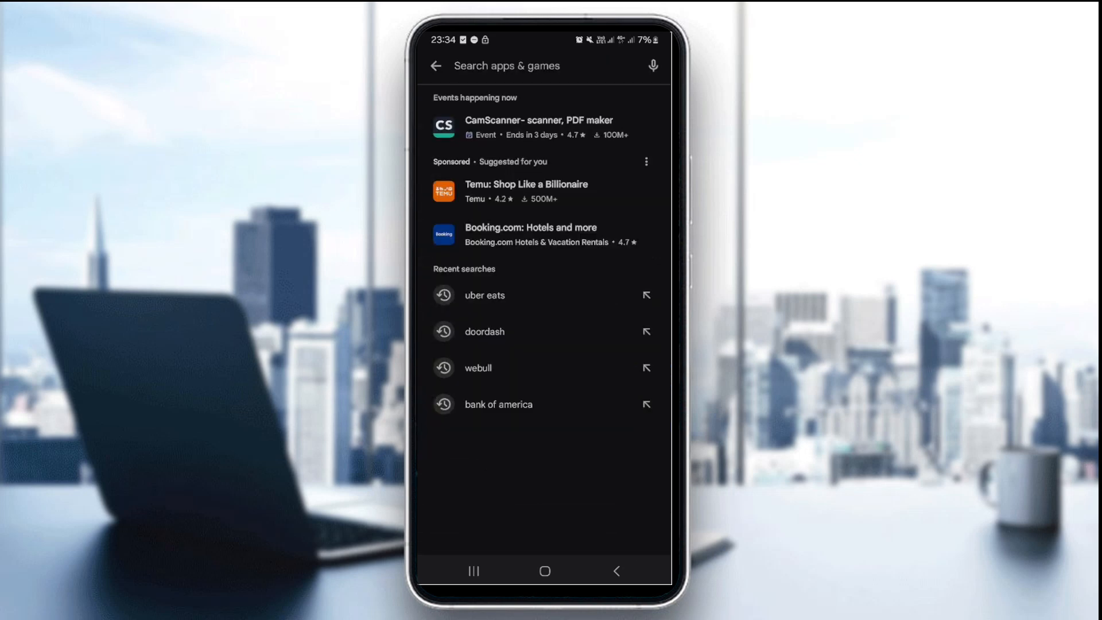
pyautogui.click(485, 295)
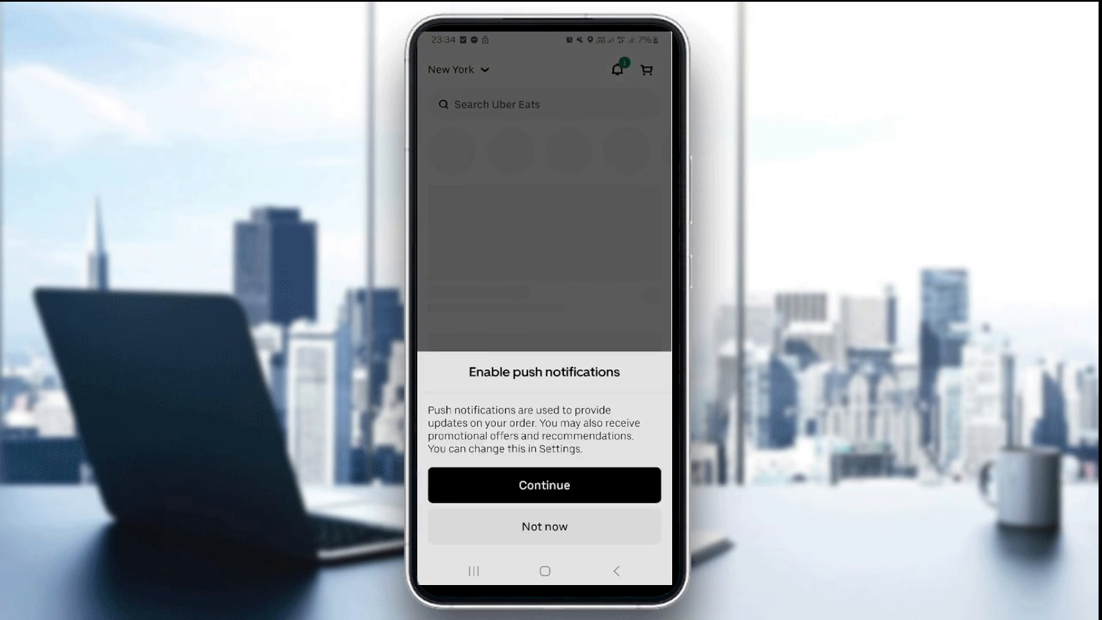
# Decline push notifications with 'Not now' and land on the New York home feed.
pyautogui.click(543, 527)
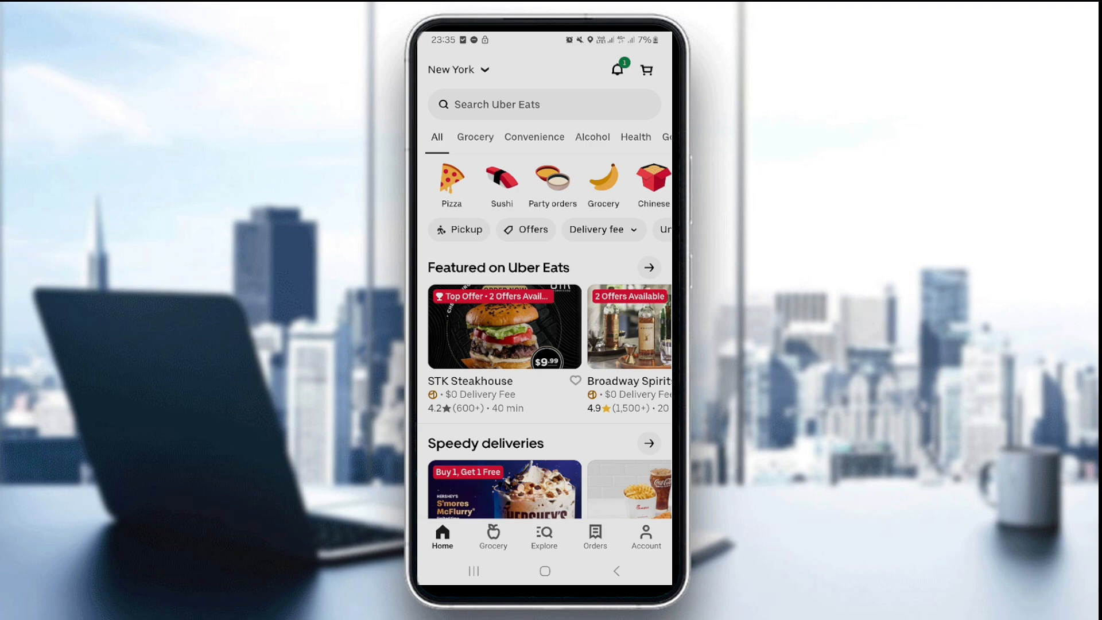
# Reach the Apps list in Android Settings via the notification shade's gear.
pyautogui.moveTo(548, 43); pyautogui.dragTo(548, 282)
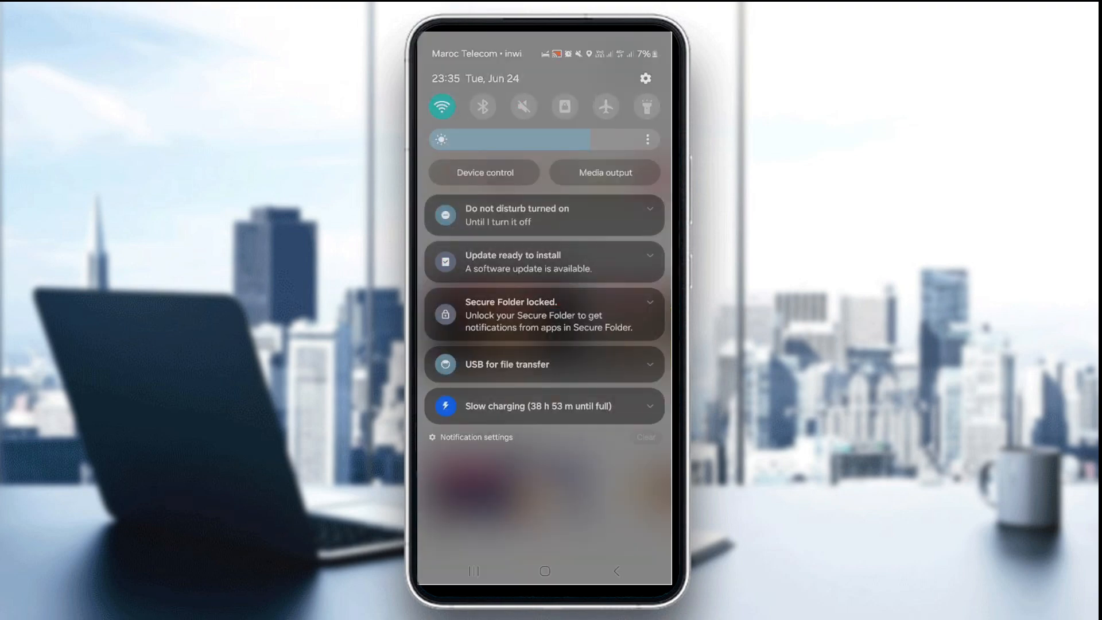
pyautogui.click(643, 78)
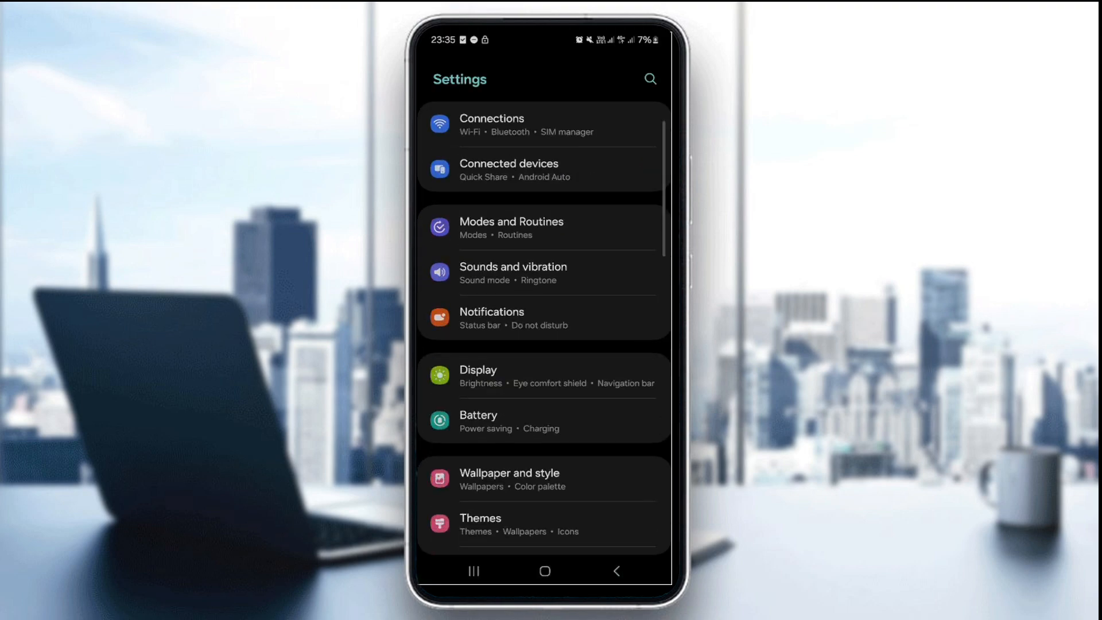
pyautogui.scroll(-3)
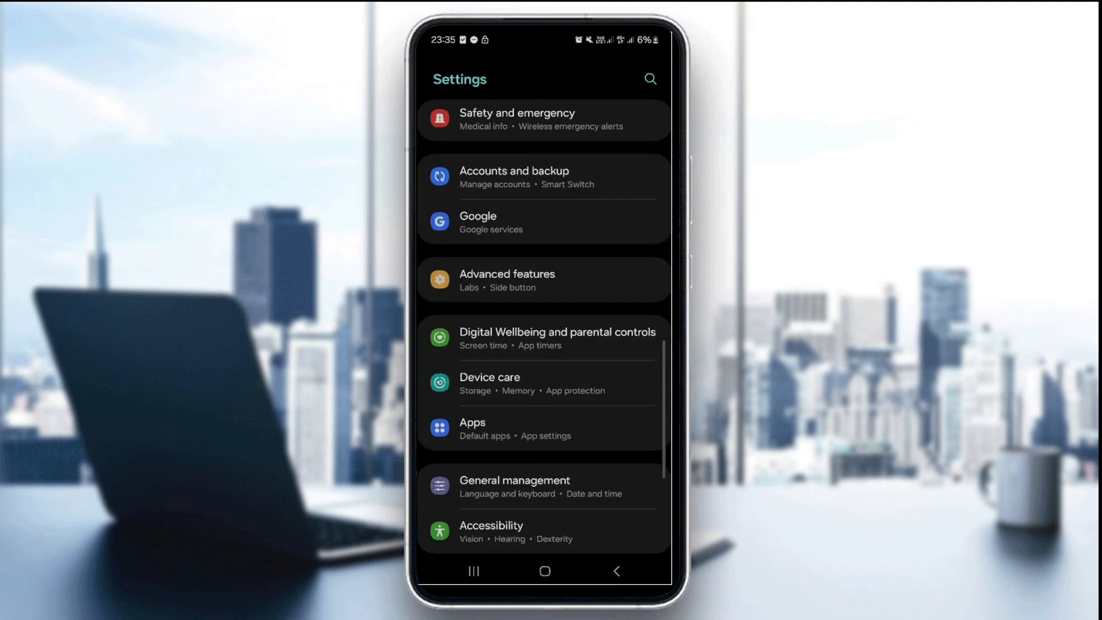
pyautogui.click(650, 78)
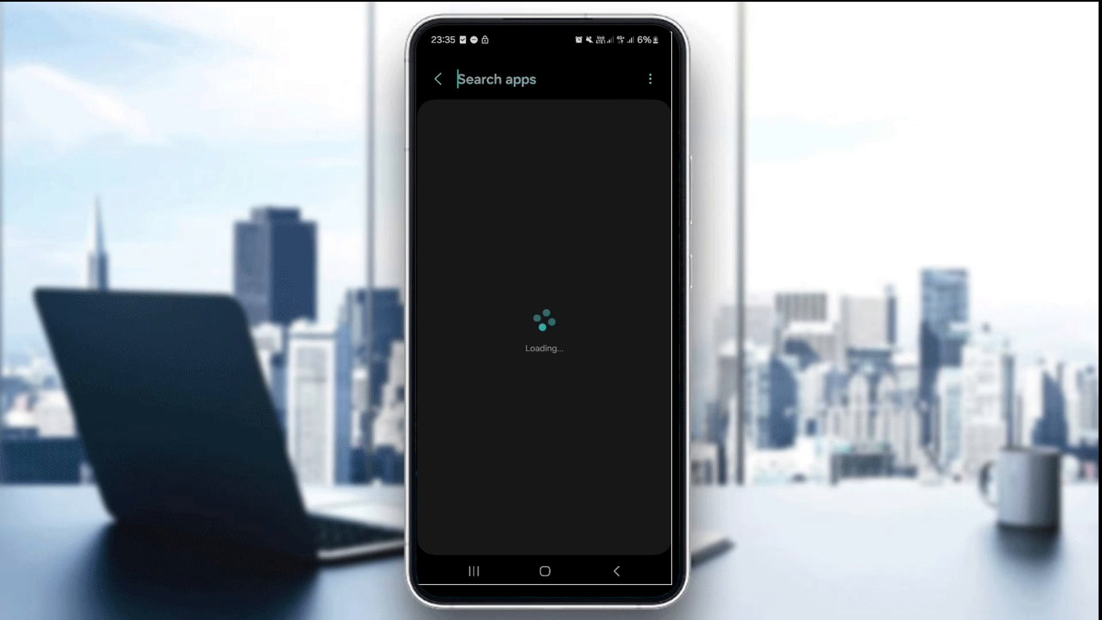
# Search installed apps for 'ubereats' and open the Uber Eats App info page.
pyautogui.click(526, 80)
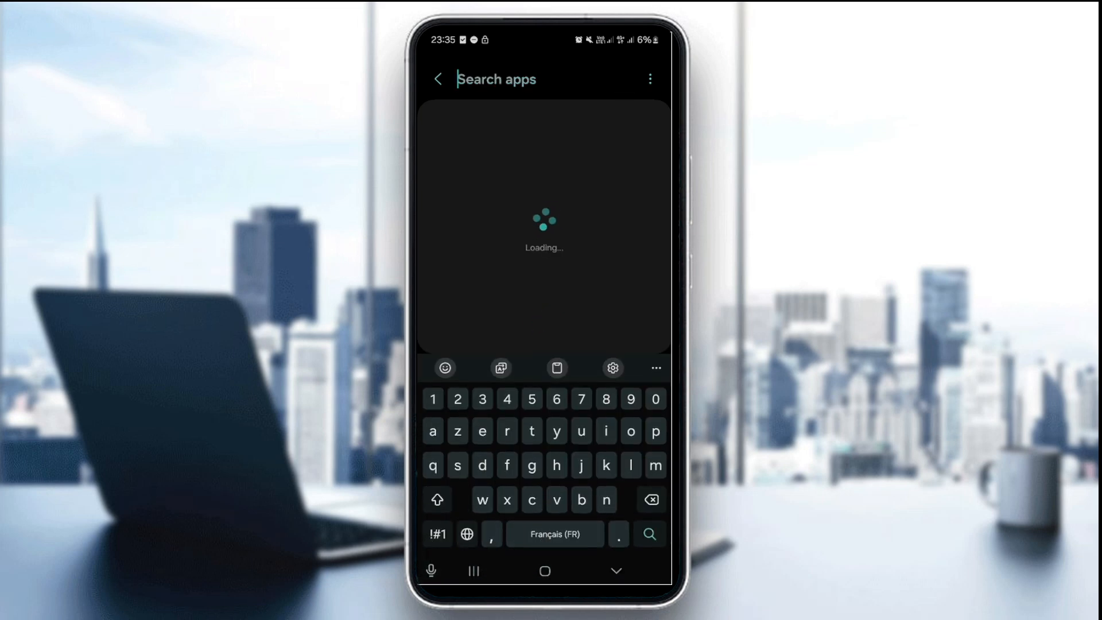
pyautogui.write('ubereats')
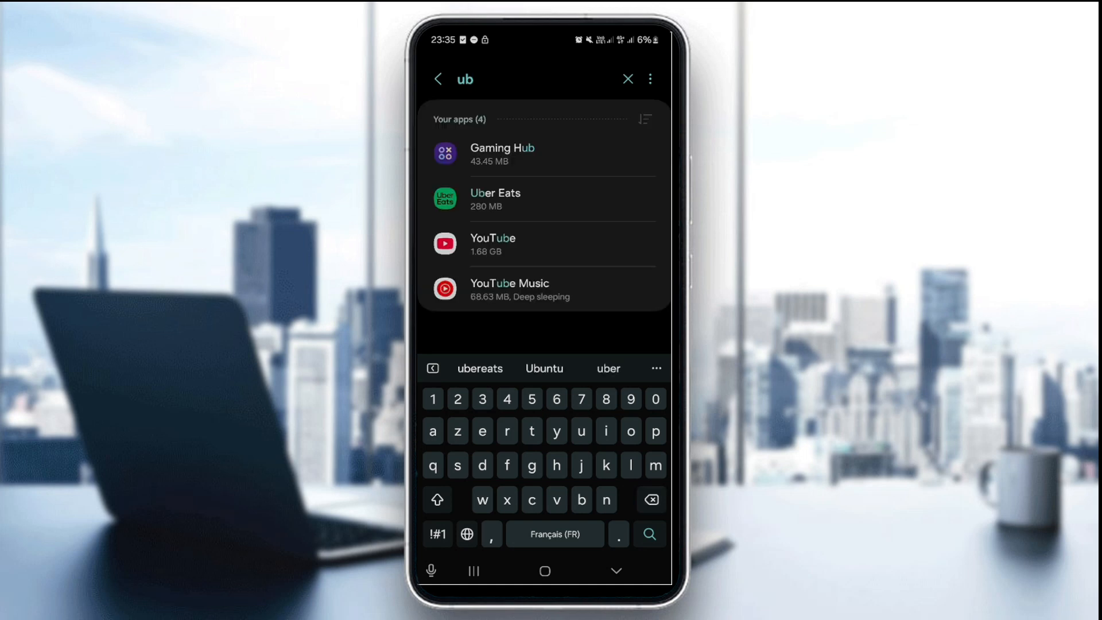
pyautogui.click(655, 368)
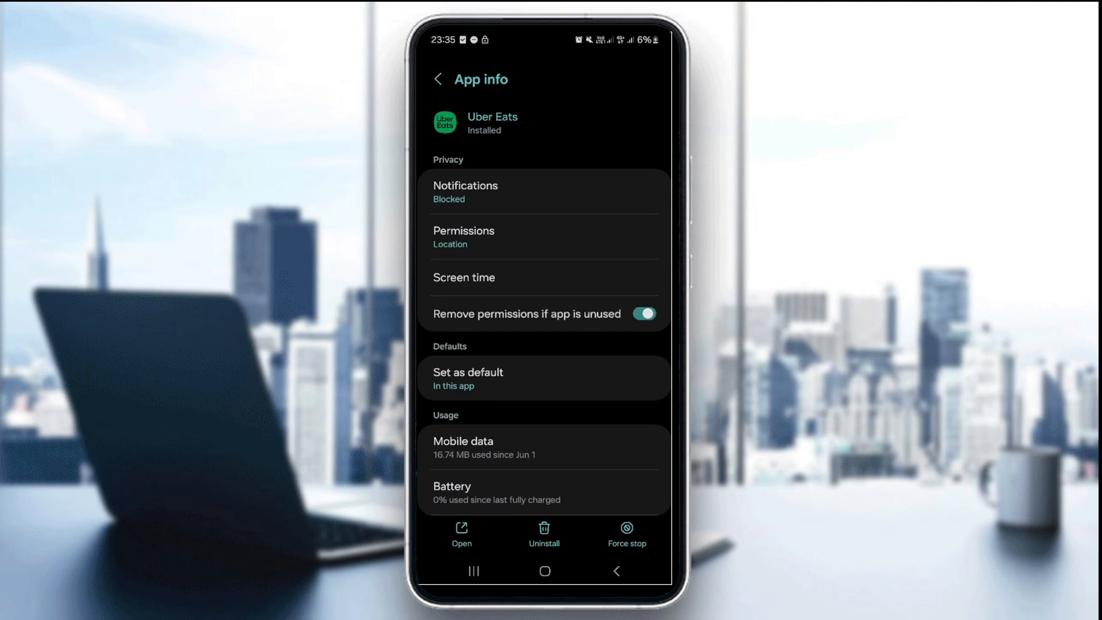
# Clear Uber Eats' cached files, dropping the cache from 23.29 MB to 0 B.
pyautogui.scroll(-3)
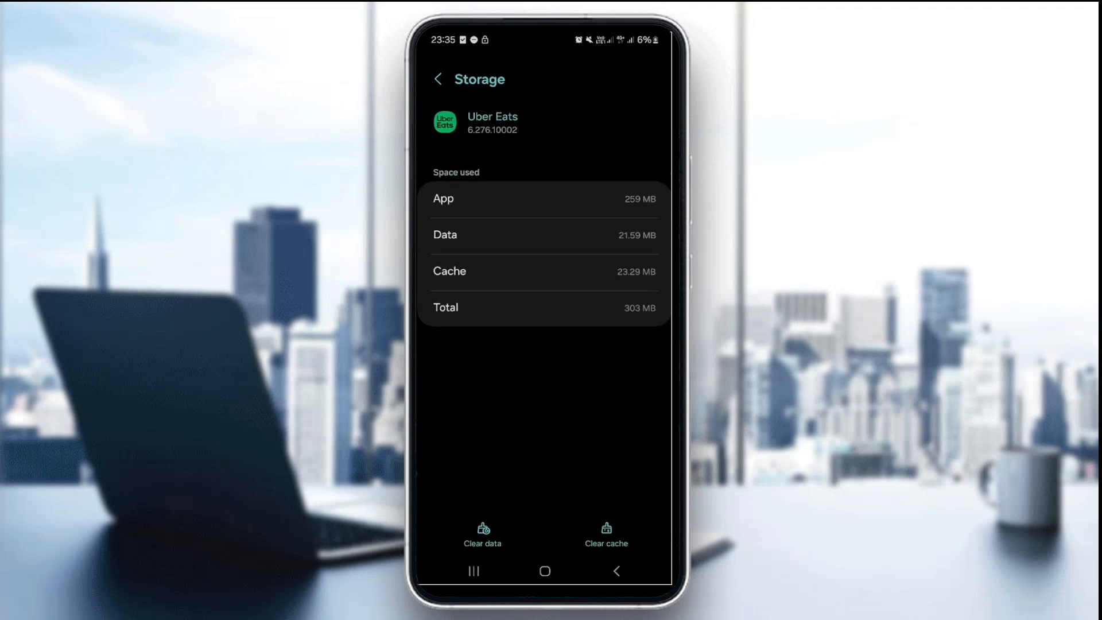
pyautogui.click(605, 536)
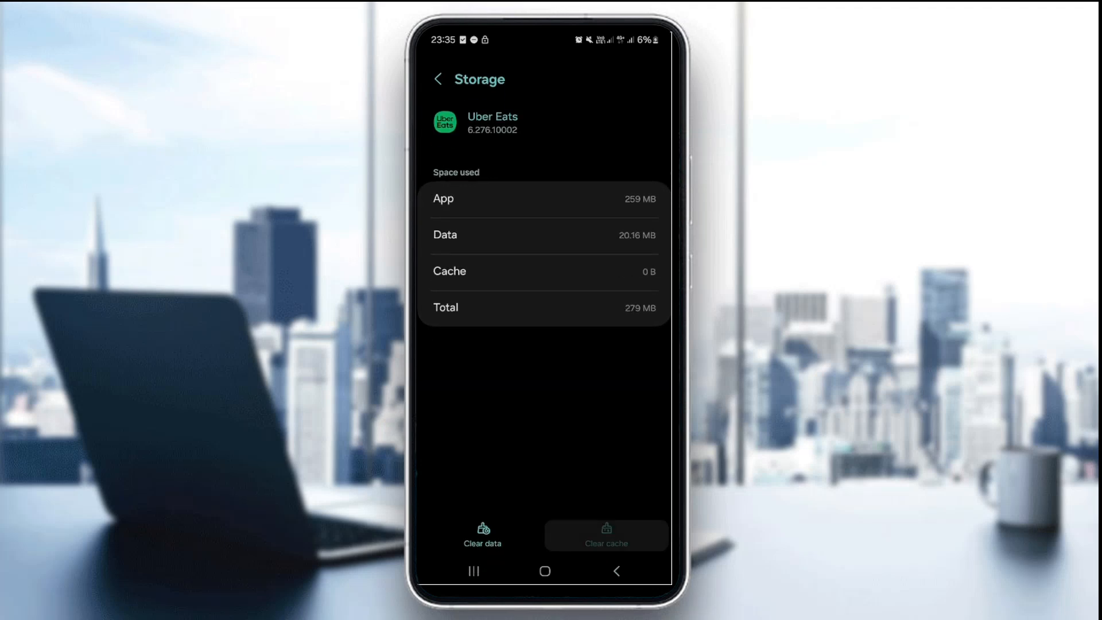